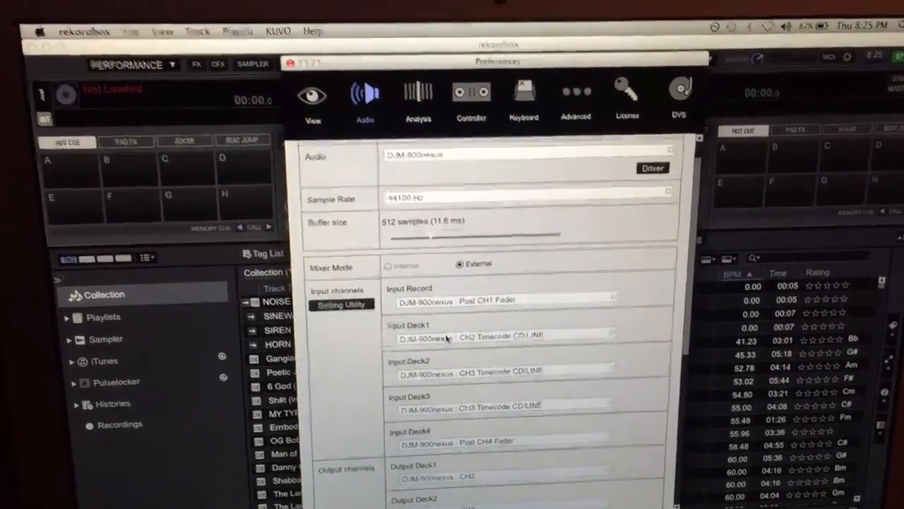
- Link player 1 to the computer in USB MIDI control mode, reaching the confirm-while-playing prompt
scroll(down, 3)
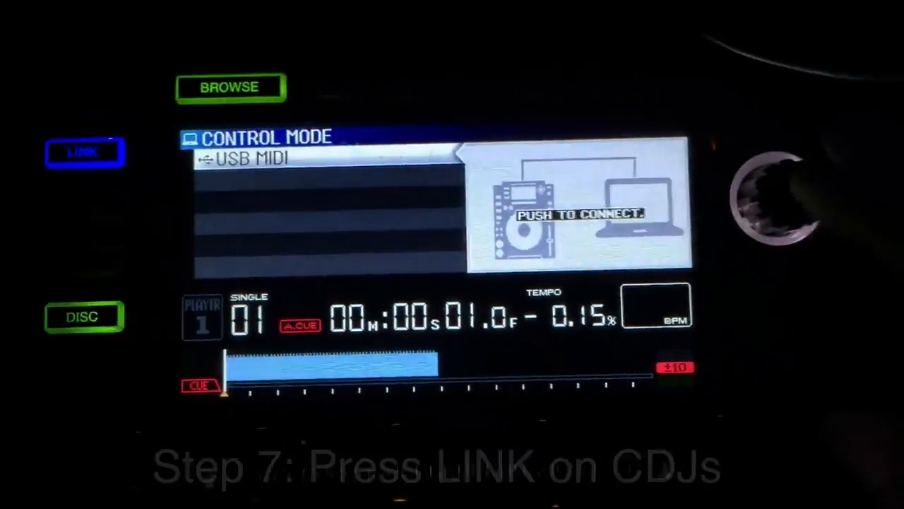
click(759, 202)
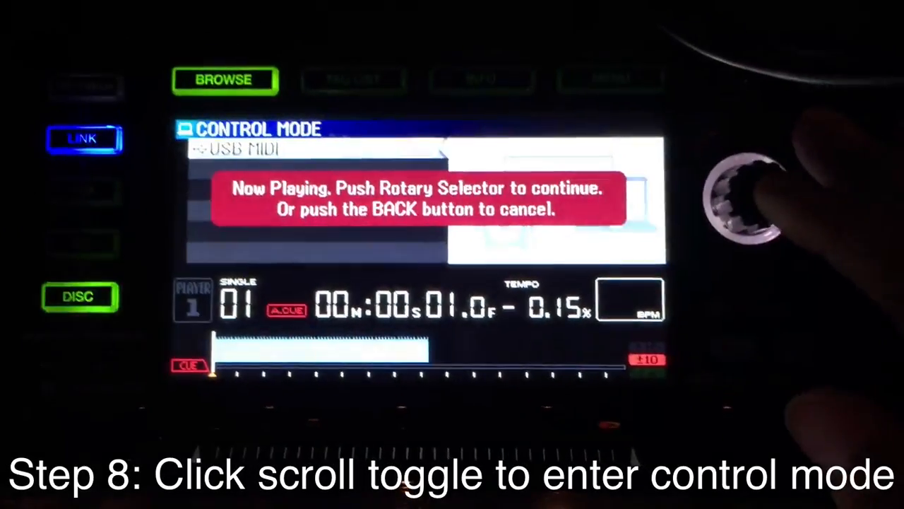